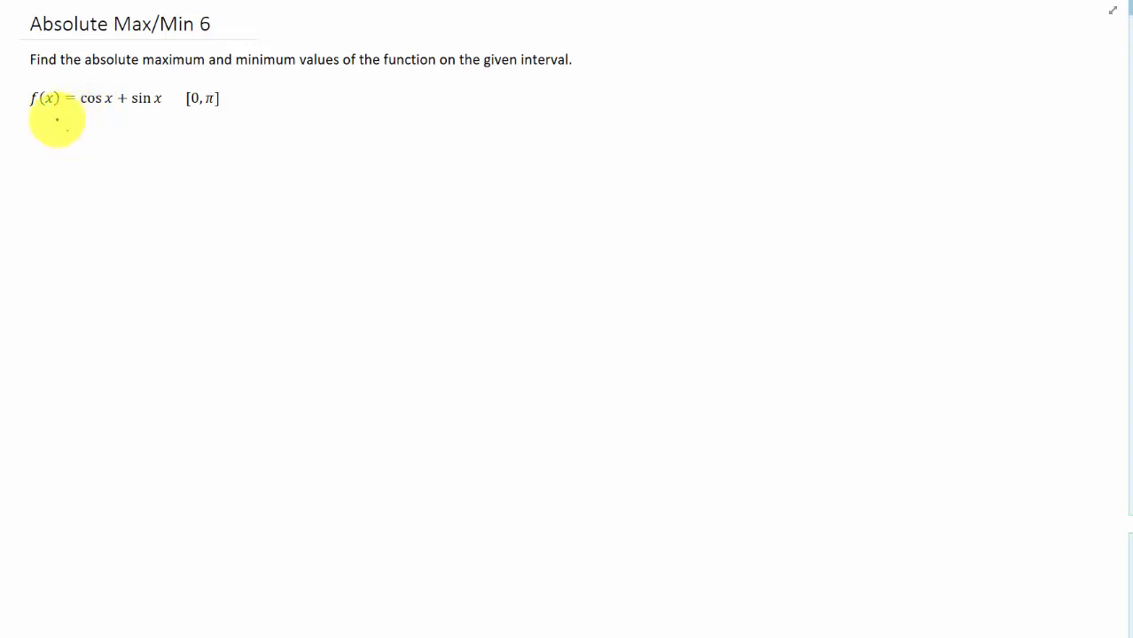
pyautogui.moveTo(148, 115)
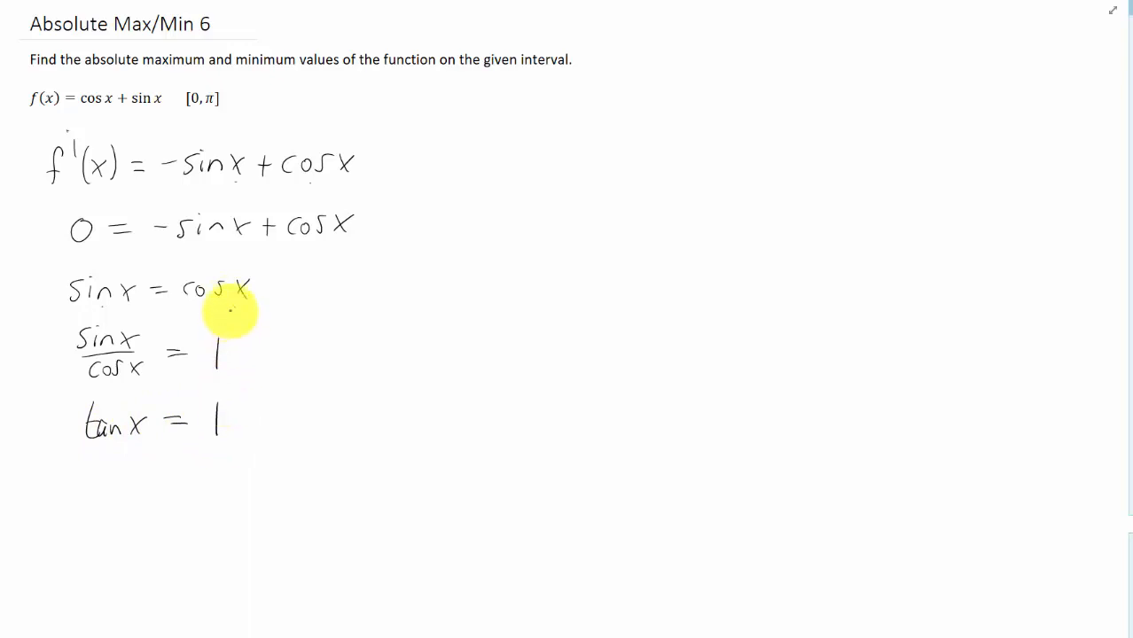
pyautogui.moveTo(134, 432)
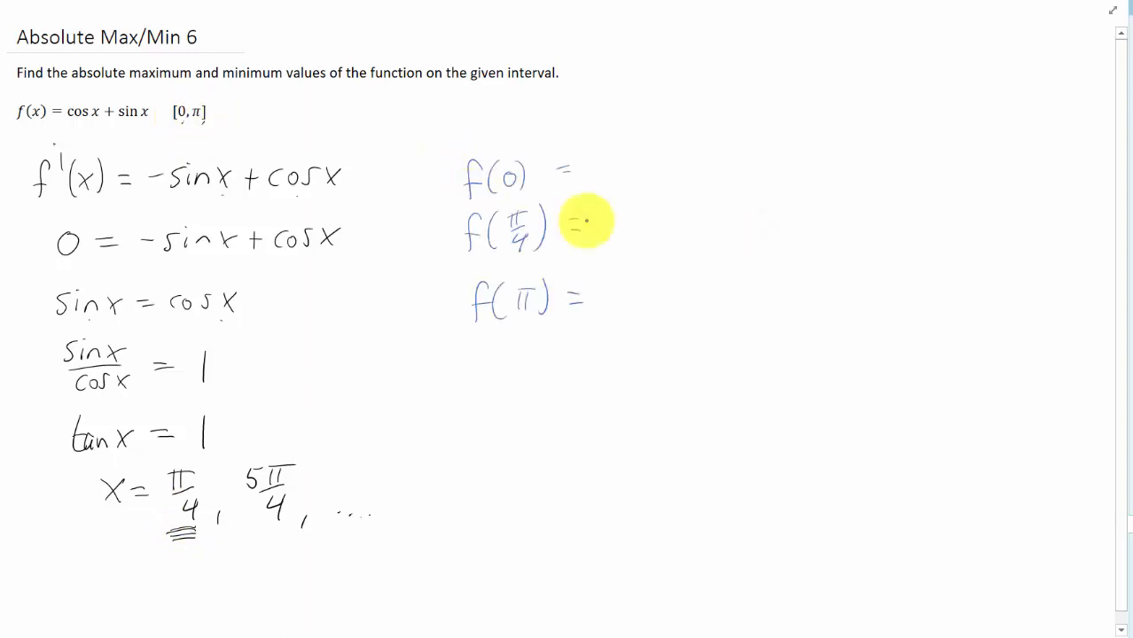
# Step: Evaluate f(0)=1, f(π/4)=√2, f(π)=−1 in blue, then label −1 min and arrow √2 as max in red
pyautogui.write('cos(0) + sin(0) = 1')
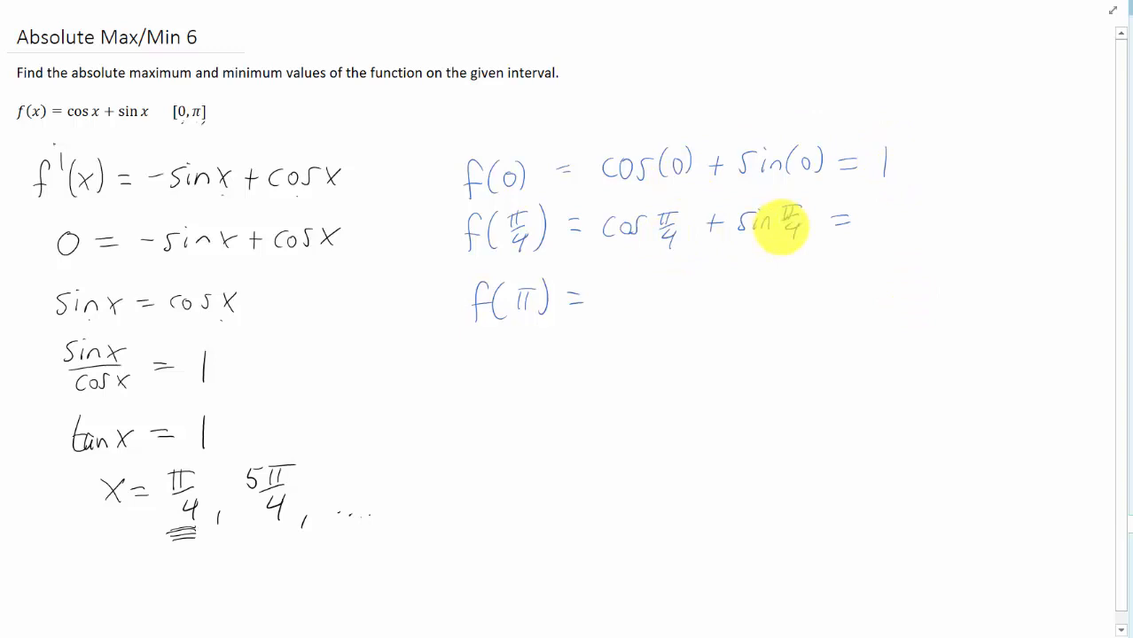
pyautogui.moveTo(865, 216)
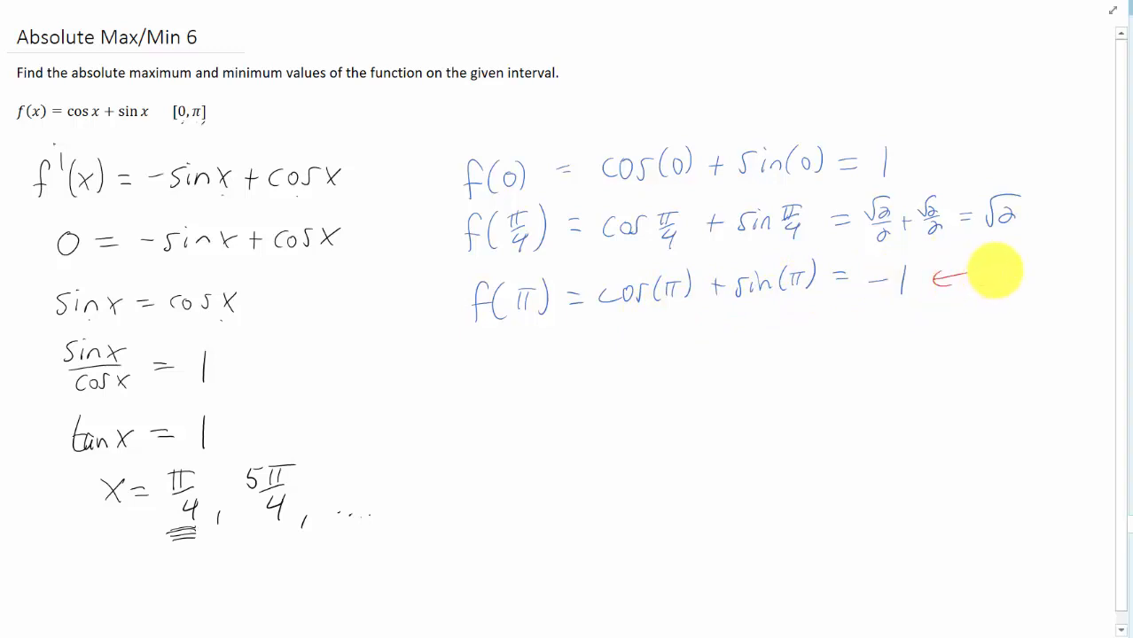
pyautogui.write('min')
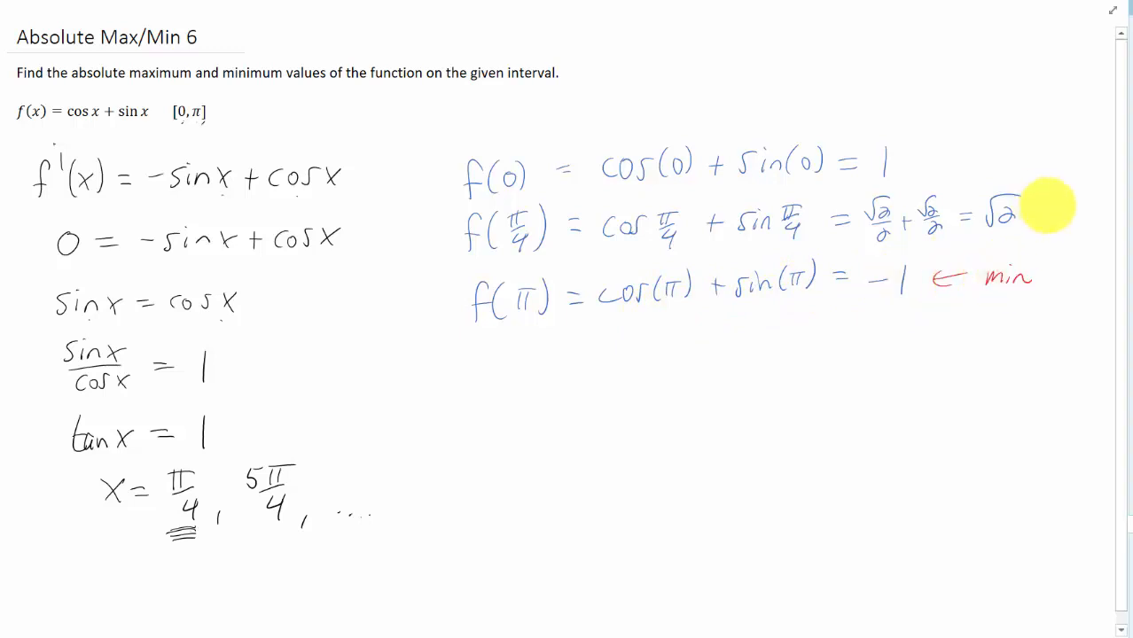
pyautogui.moveTo(1029, 213); pyautogui.dragTo(1090, 213)
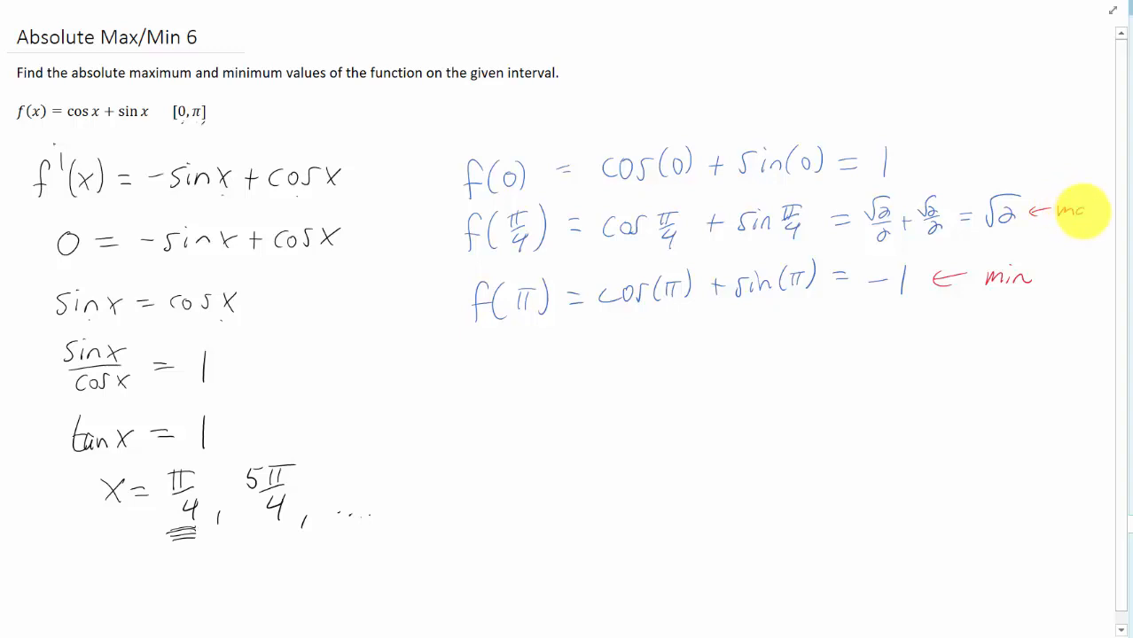